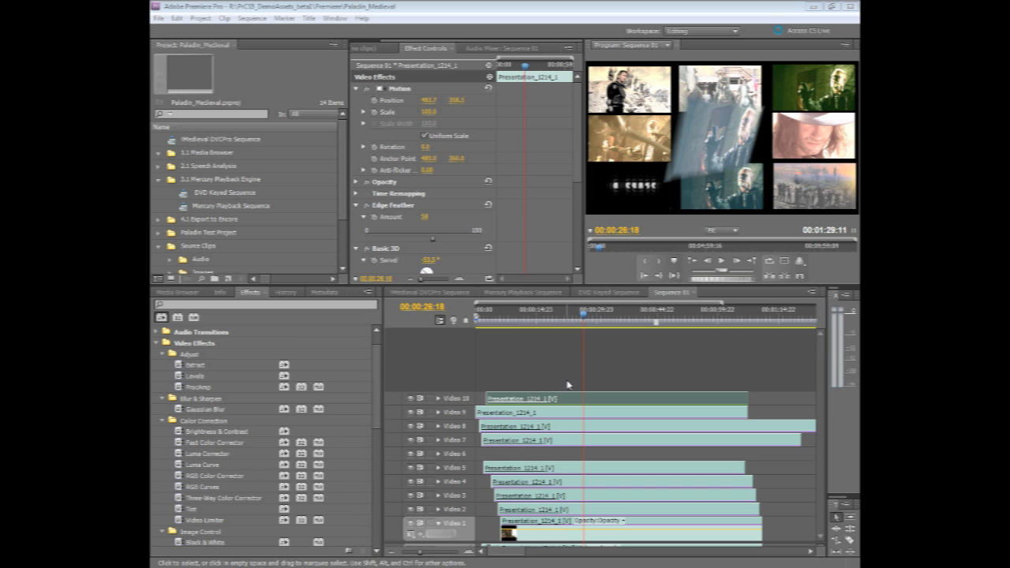
pyautogui.moveTo(378, 379)
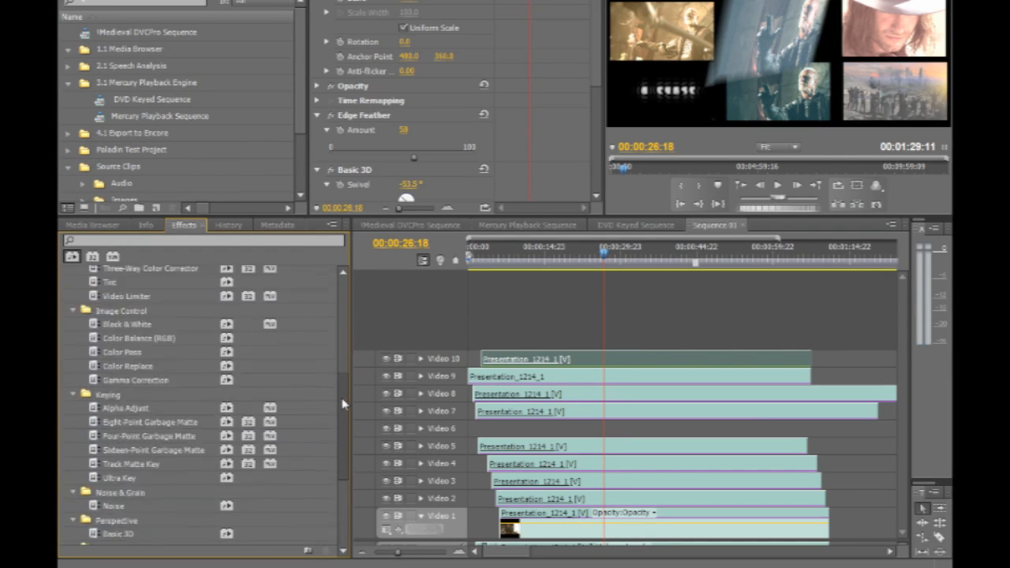
# Let Sequence 01's tilted picture-in-picture tiles play together in the Program Monitor.
pyautogui.scroll(3)
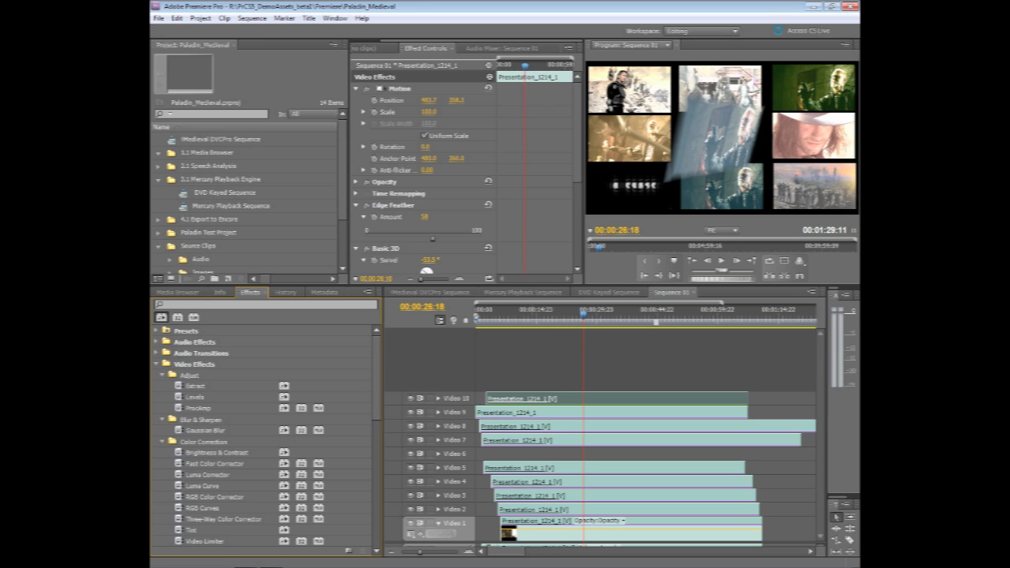
pyautogui.moveTo(662, 180)
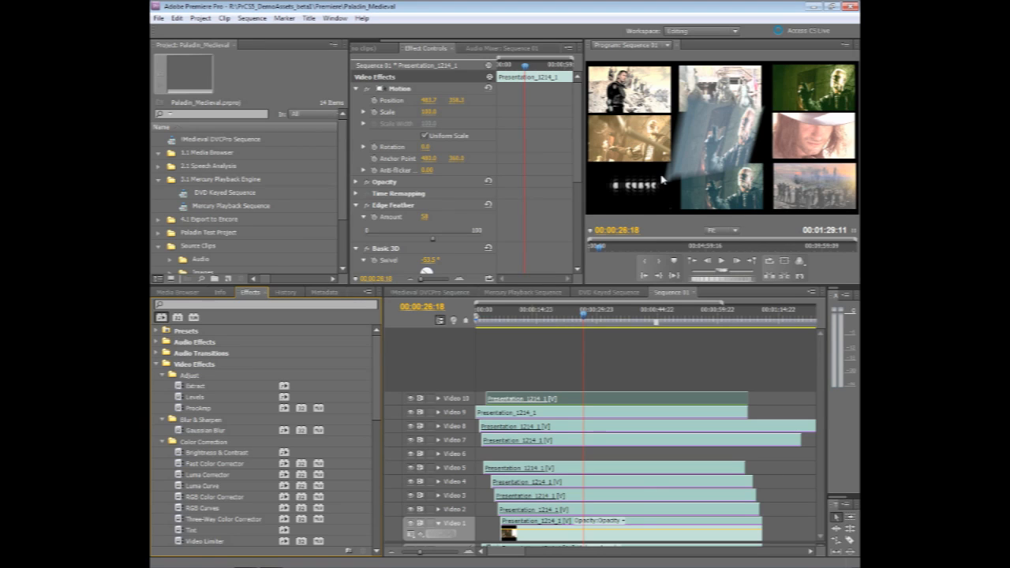
pyautogui.moveTo(516, 336)
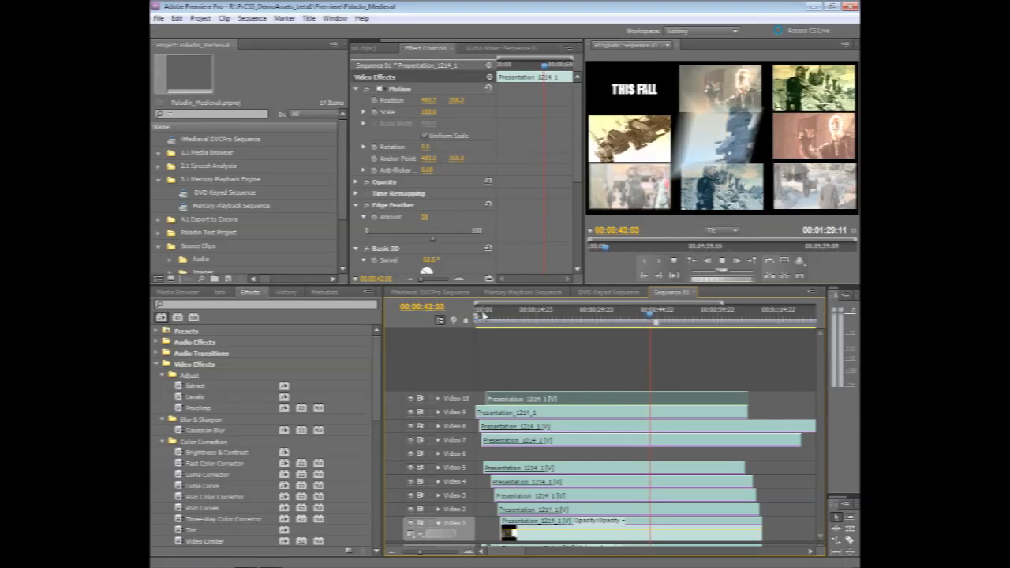
# View the DVD Keyed Sequence's Ultra Key settings, then switch to the Mercury Playback Sequence.
pyautogui.click(607, 292)
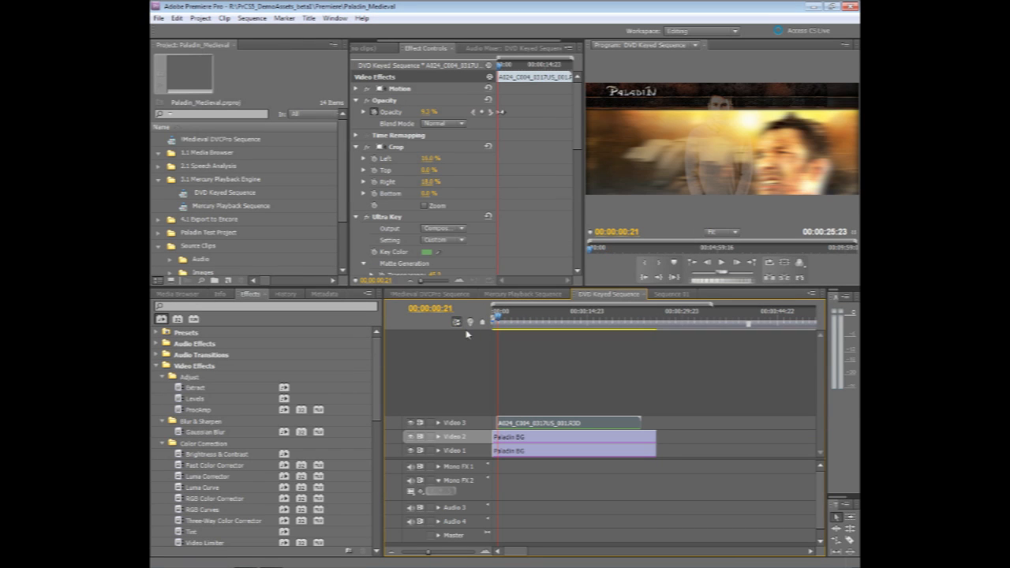
pyautogui.moveTo(471, 352)
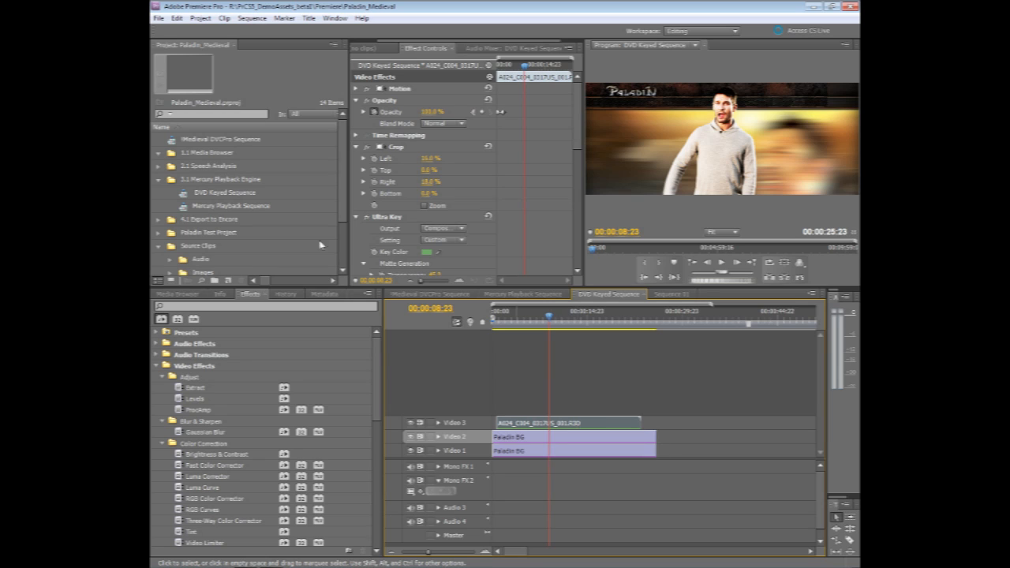
pyautogui.moveTo(374, 223)
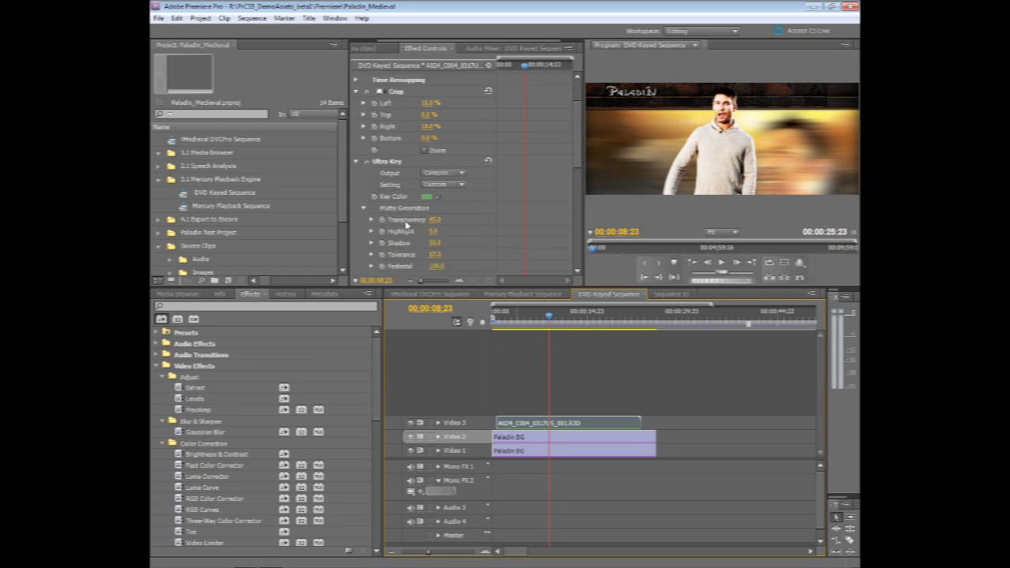
pyautogui.scroll(-3)
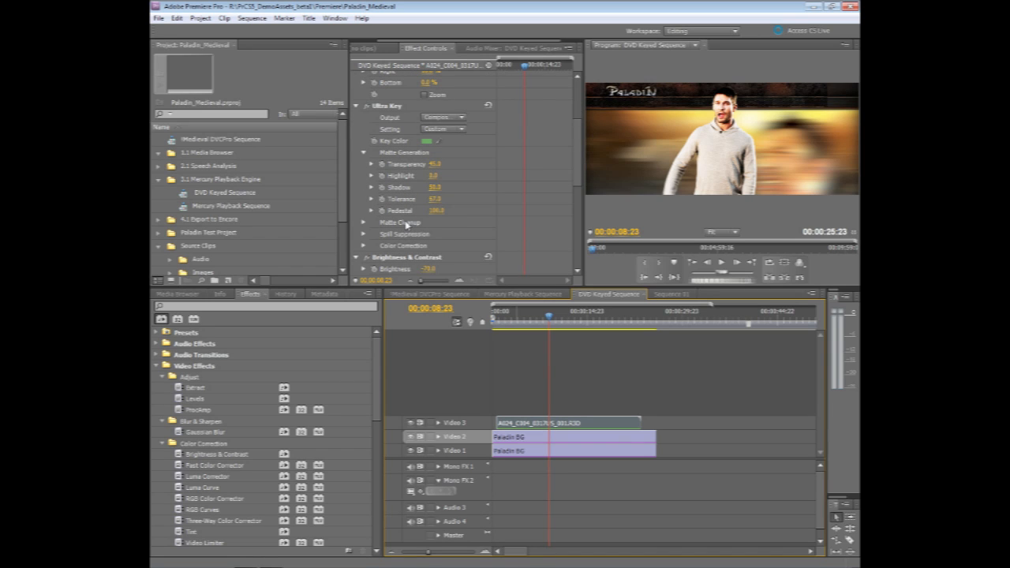
pyautogui.moveTo(499, 303)
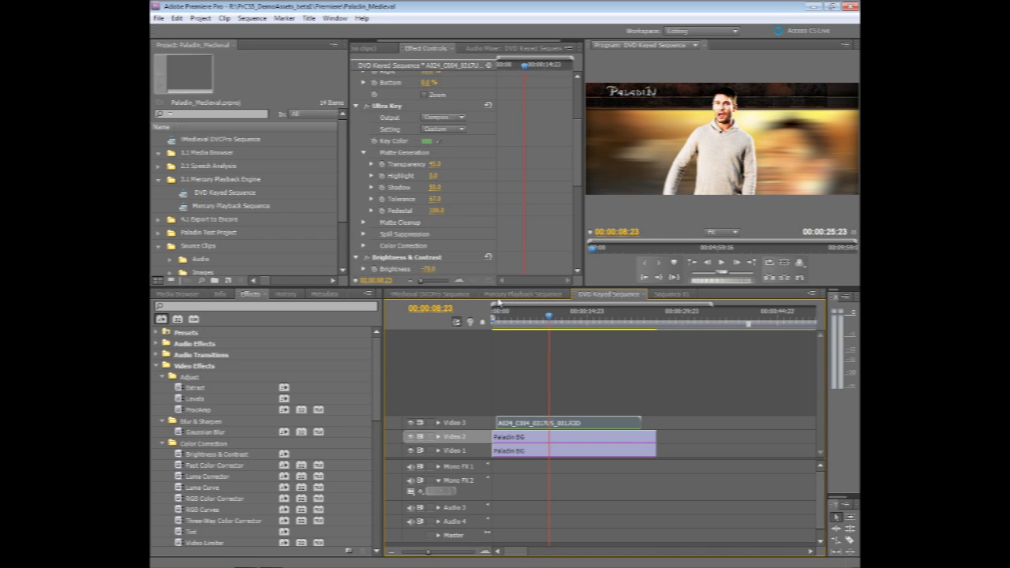
pyautogui.moveTo(513, 320)
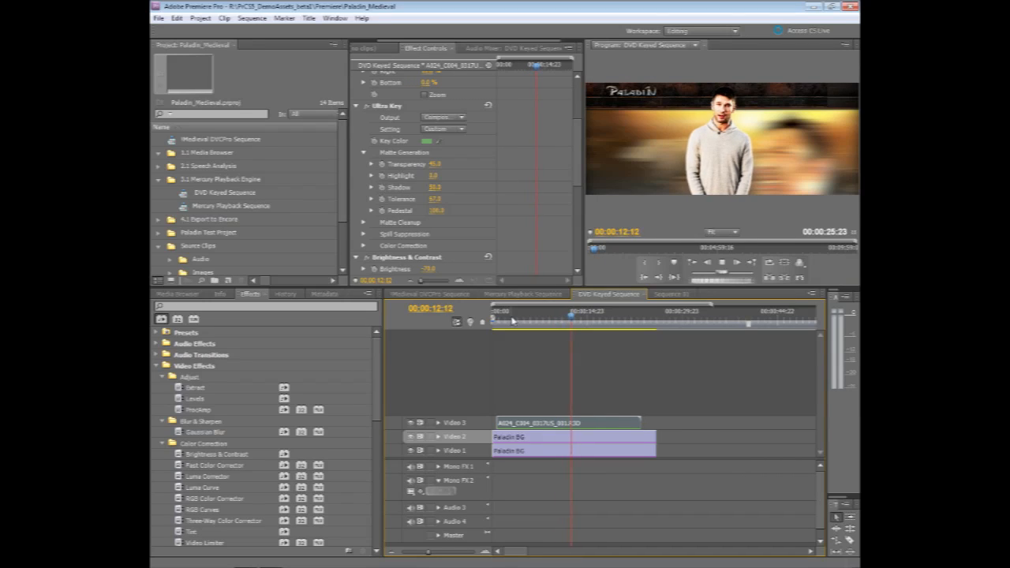
pyautogui.click(522, 293)
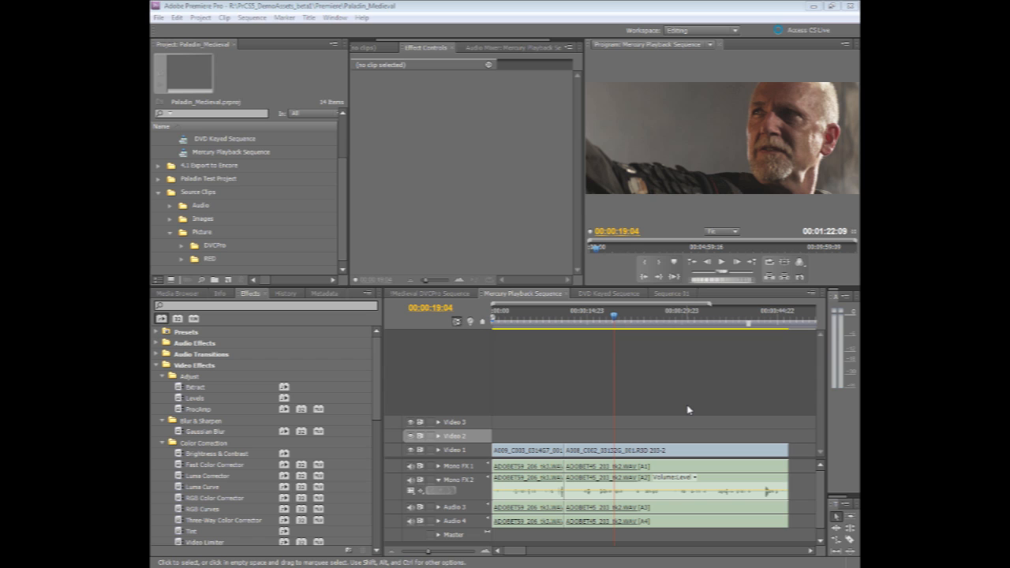
pyautogui.moveTo(665, 425)
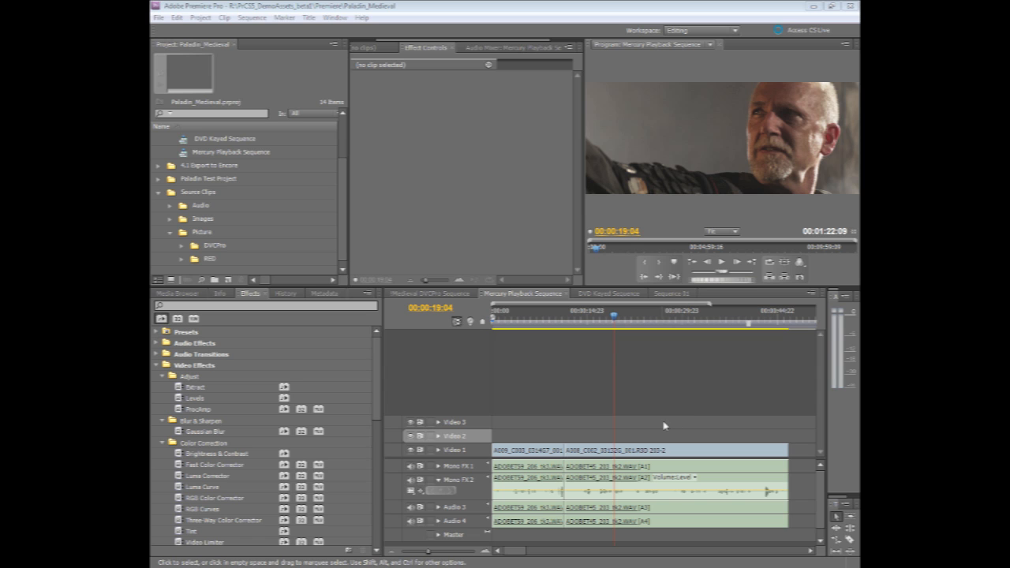
pyautogui.moveTo(599, 323)
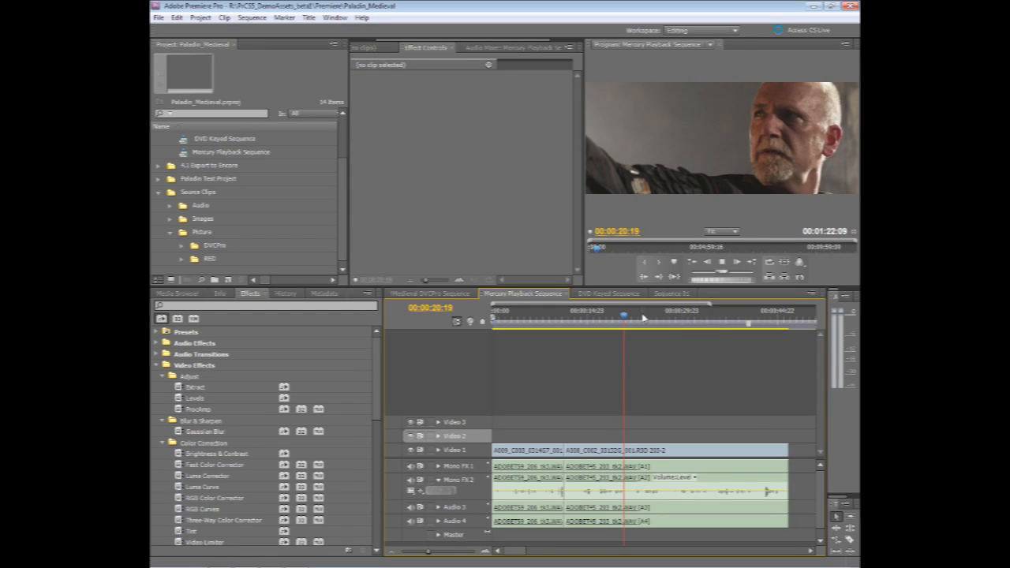
# Scrub the RED footage to about 35 then 26 seconds, and expand Three-Way Color Corrector.
pyautogui.click(713, 317)
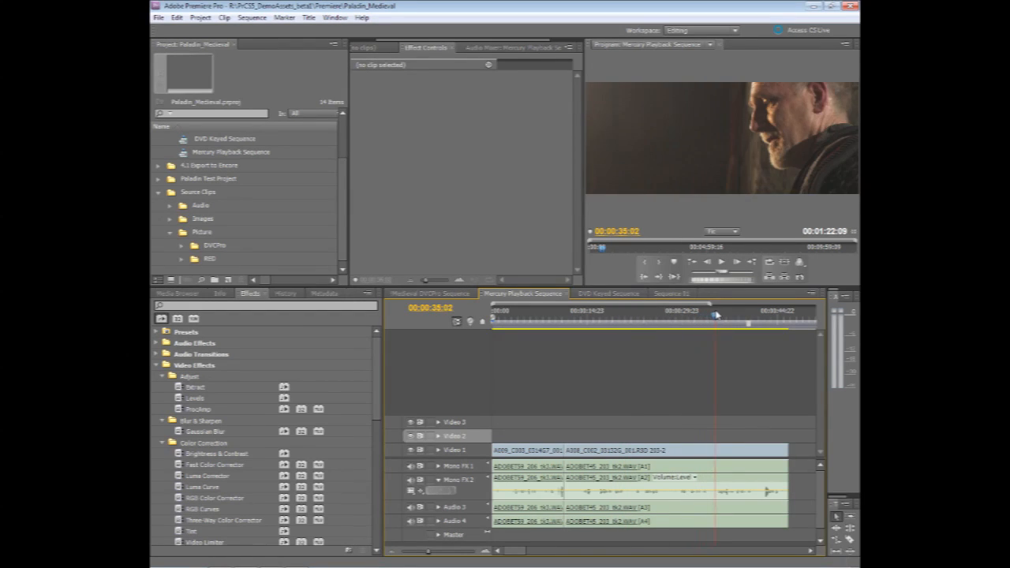
pyautogui.click(662, 311)
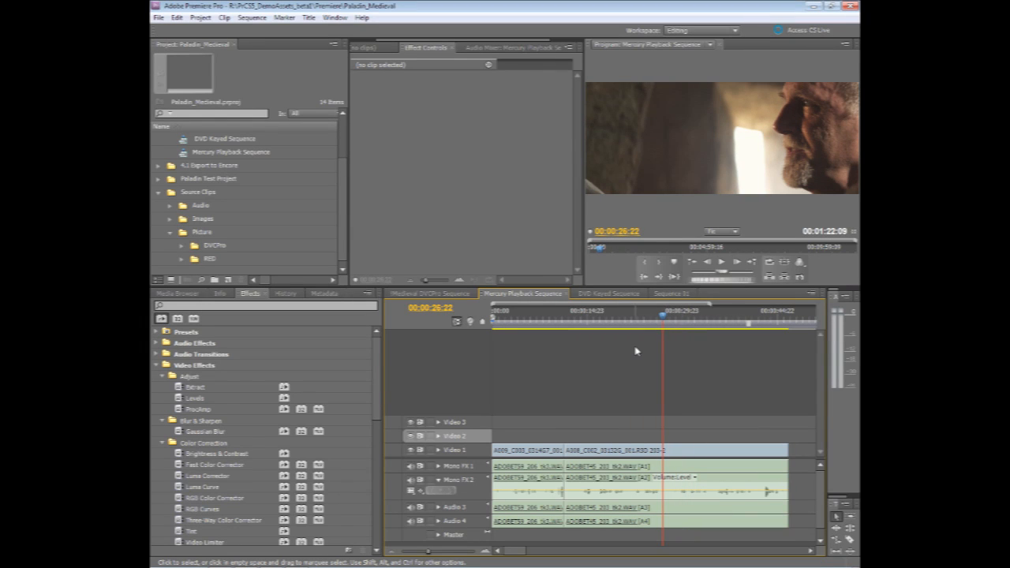
pyautogui.moveTo(606, 377)
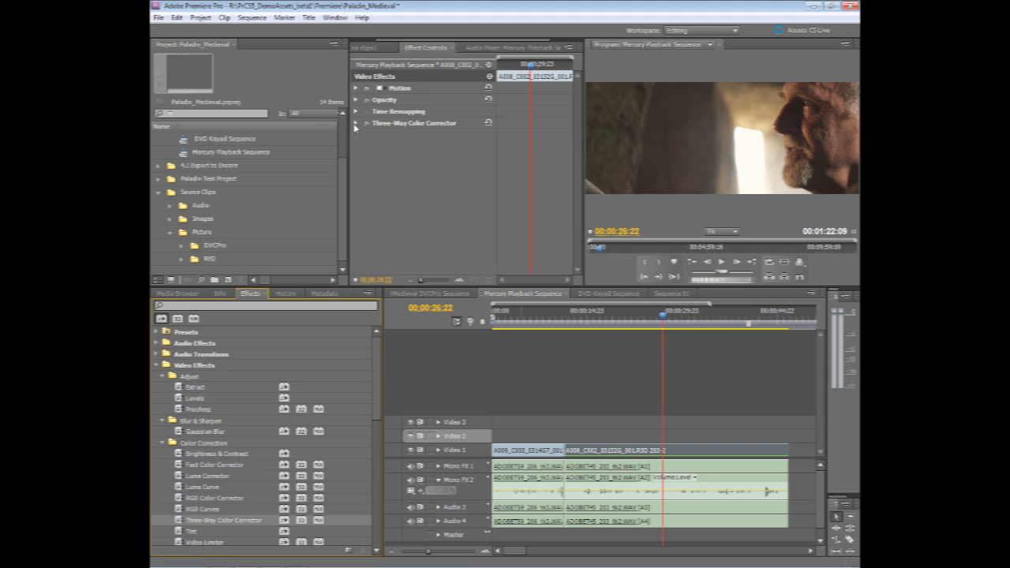
pyautogui.click(356, 123)
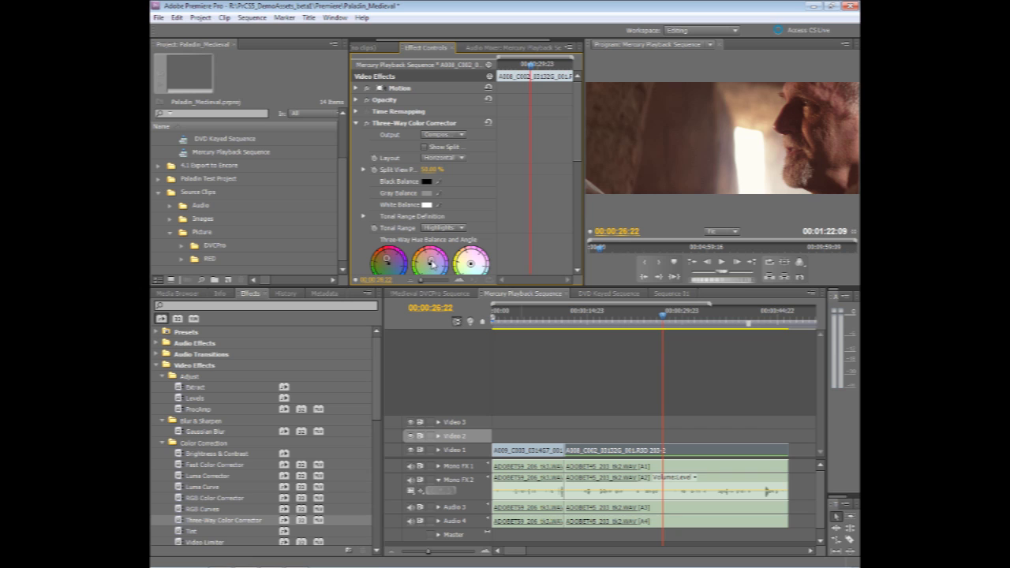
pyautogui.moveTo(505, 268)
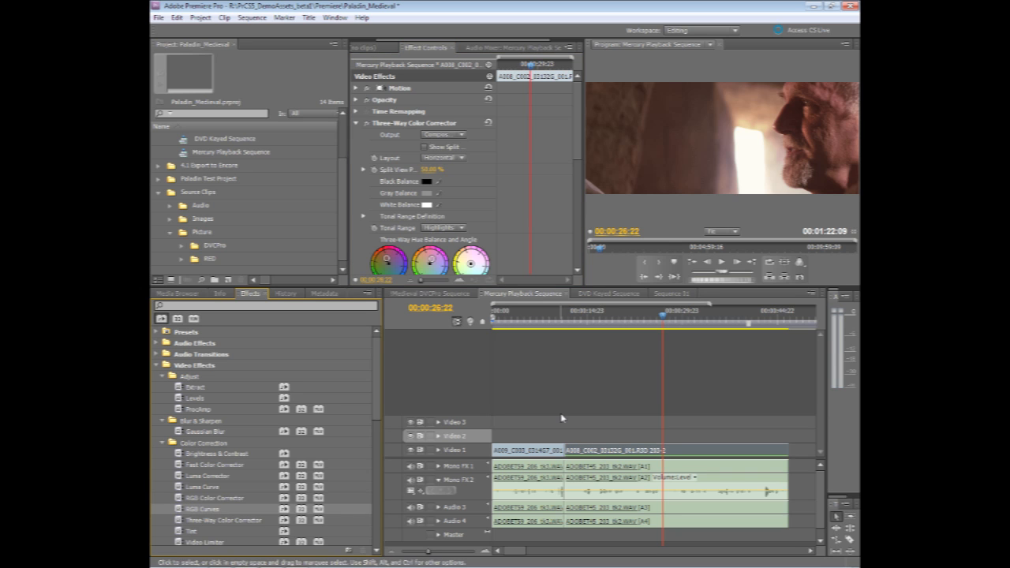
# Expand RGB Curves and add raised points on the Master curve to brighten the close-up.
pyautogui.scroll(-3)
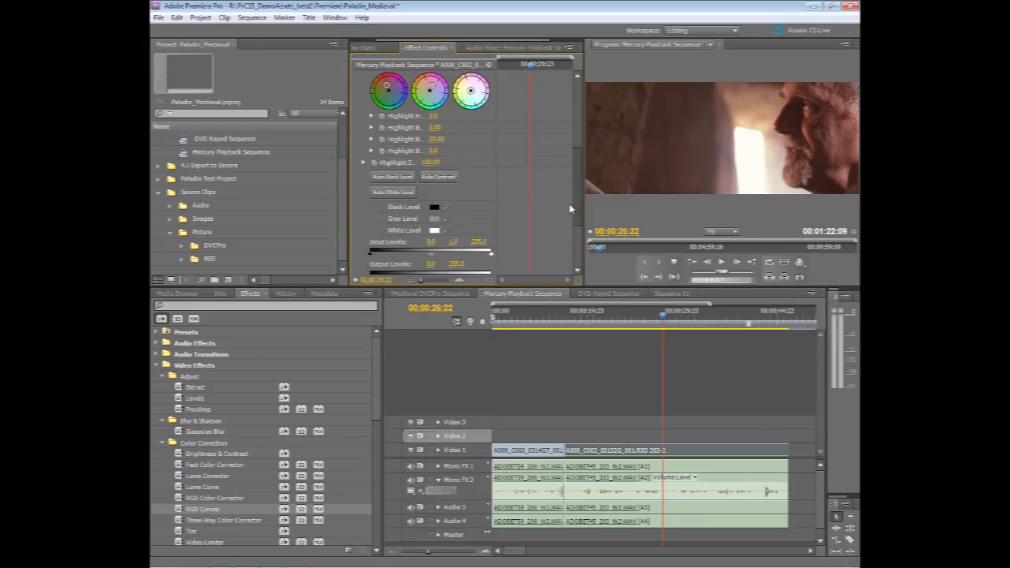
pyautogui.scroll(-3)
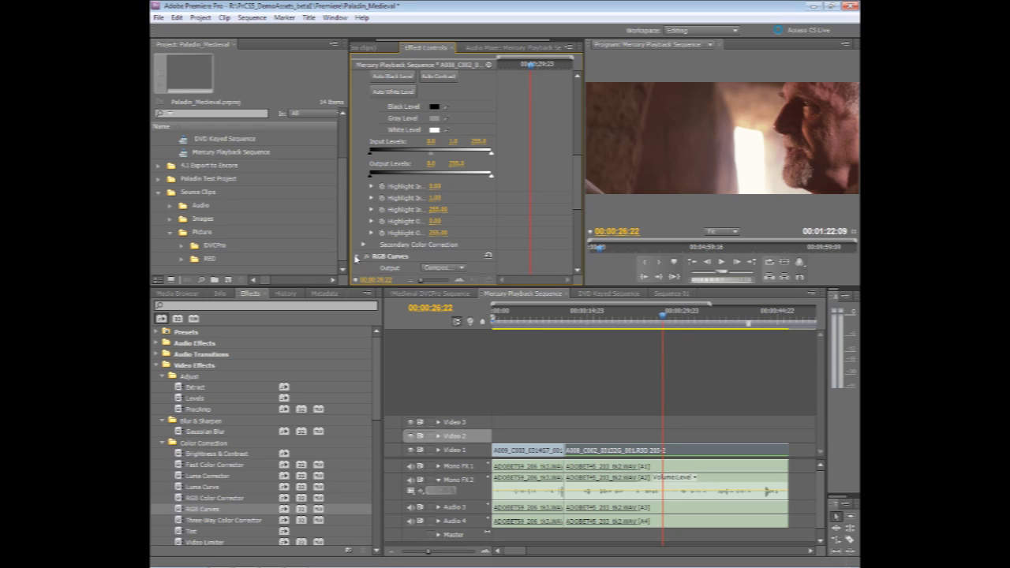
pyautogui.click(356, 255)
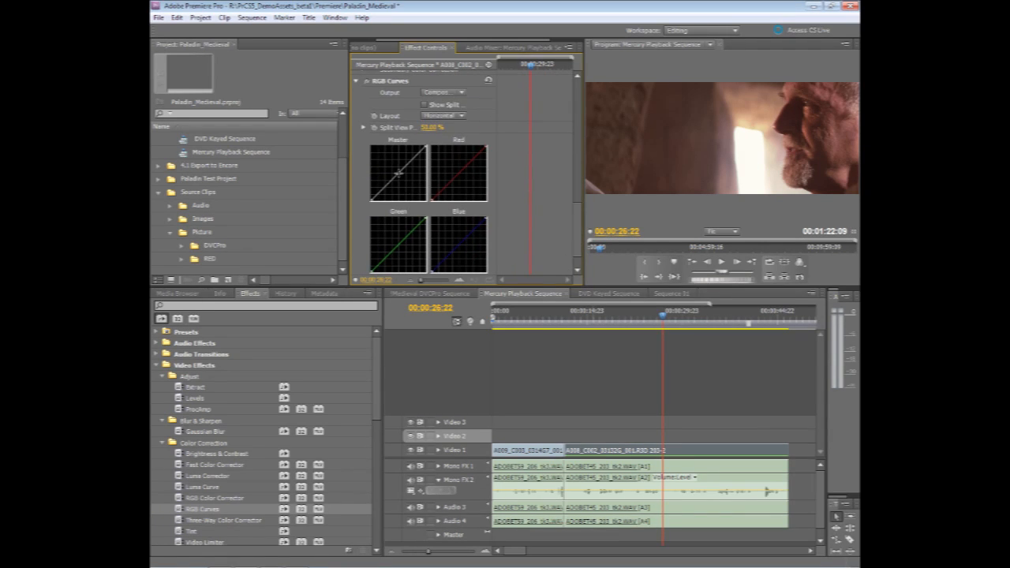
pyautogui.moveTo(399, 172); pyautogui.dragTo(398, 167)
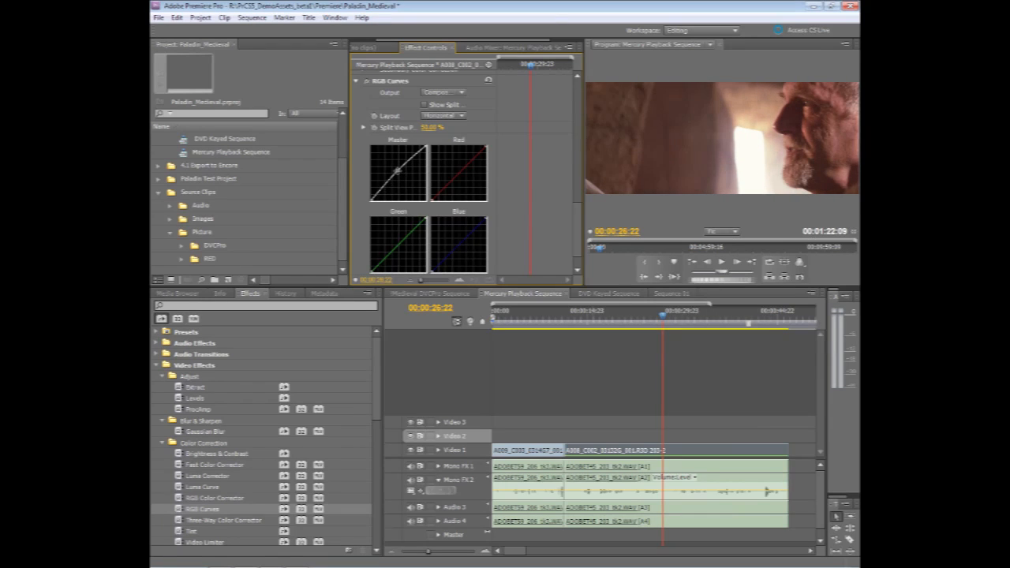
pyautogui.moveTo(394, 173); pyautogui.dragTo(398, 170)
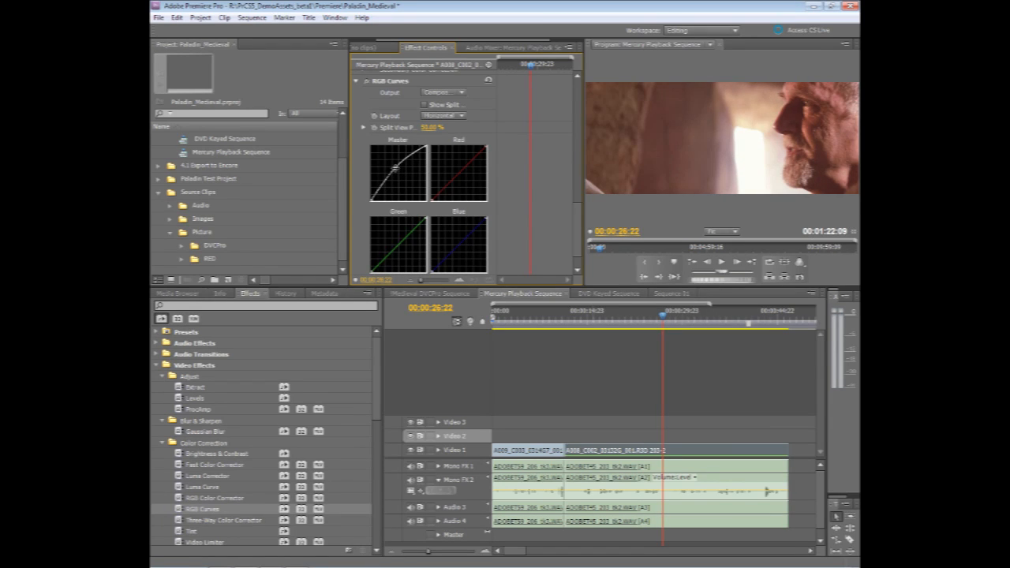
pyautogui.moveTo(418, 166); pyautogui.dragTo(403, 158)
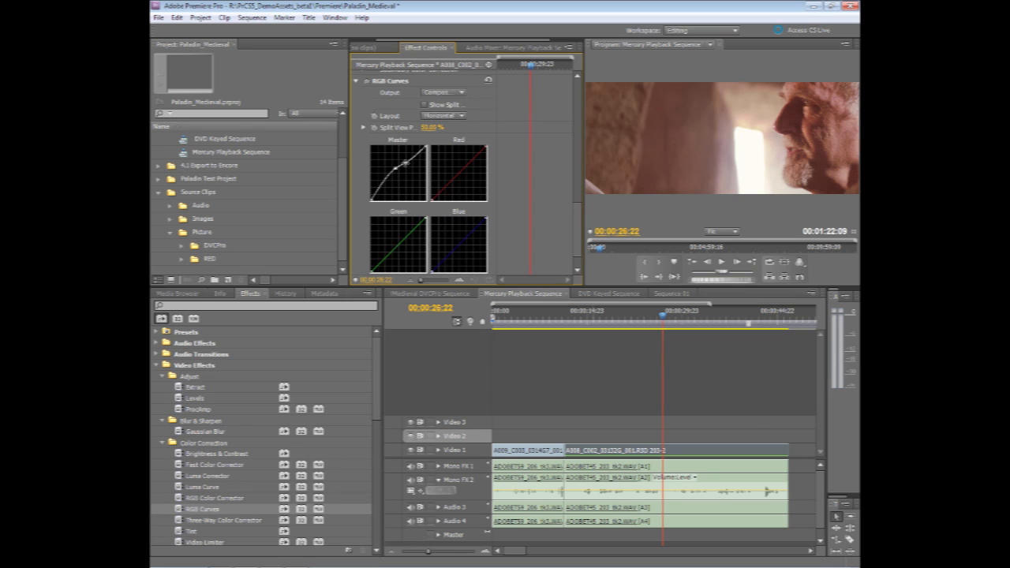
pyautogui.moveTo(601, 318)
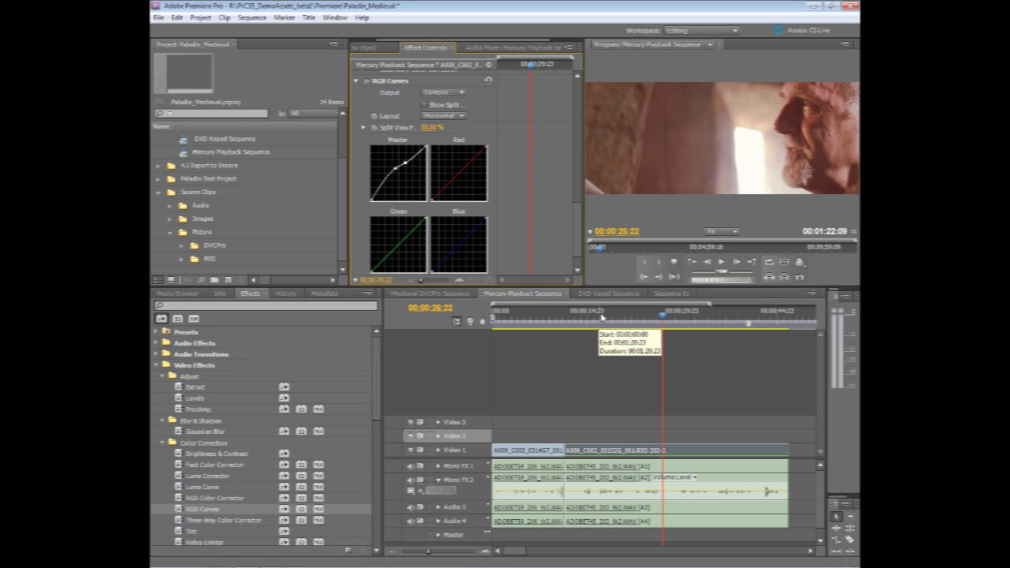
pyautogui.moveTo(583, 348)
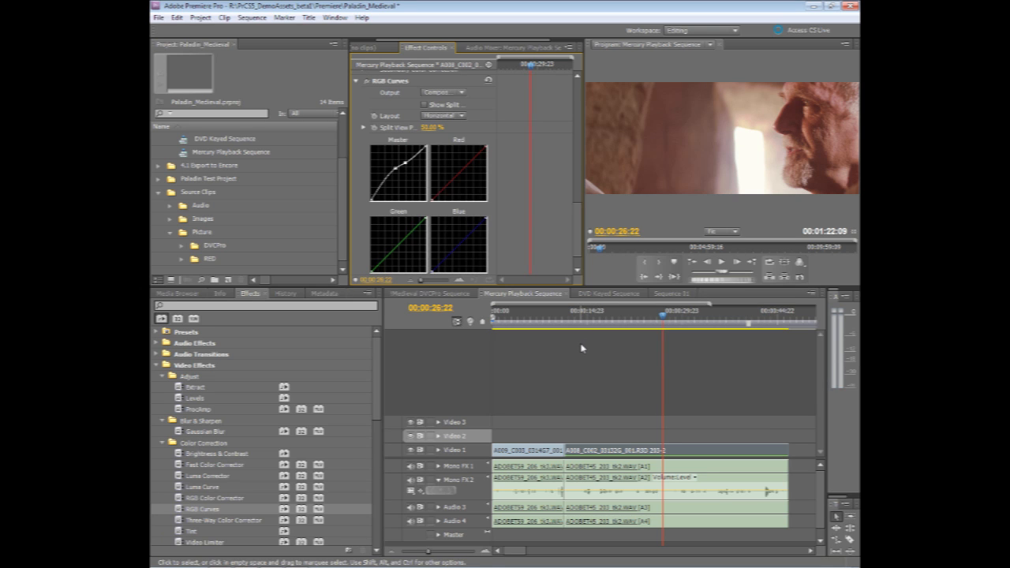
pyautogui.moveTo(537, 334)
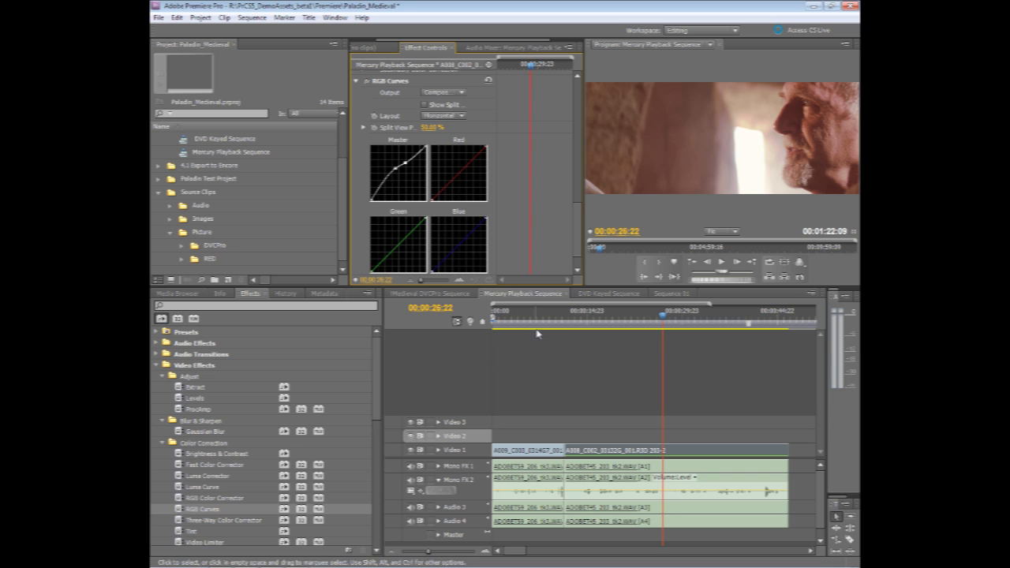
pyautogui.moveTo(595, 315)
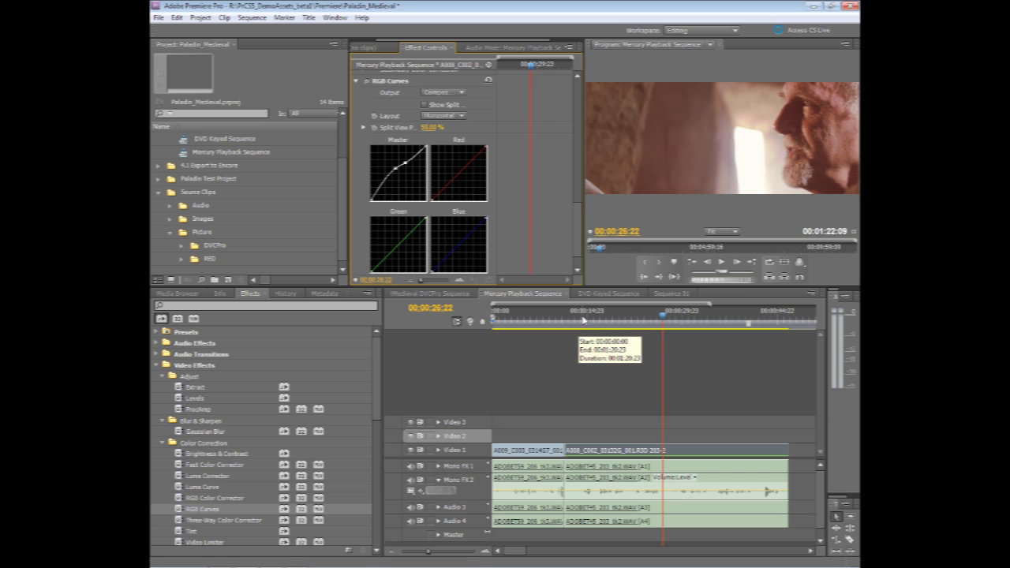
# Move the playhead back to about 00:00:20:23 to review the corrected footage.
pyautogui.click(581, 315)
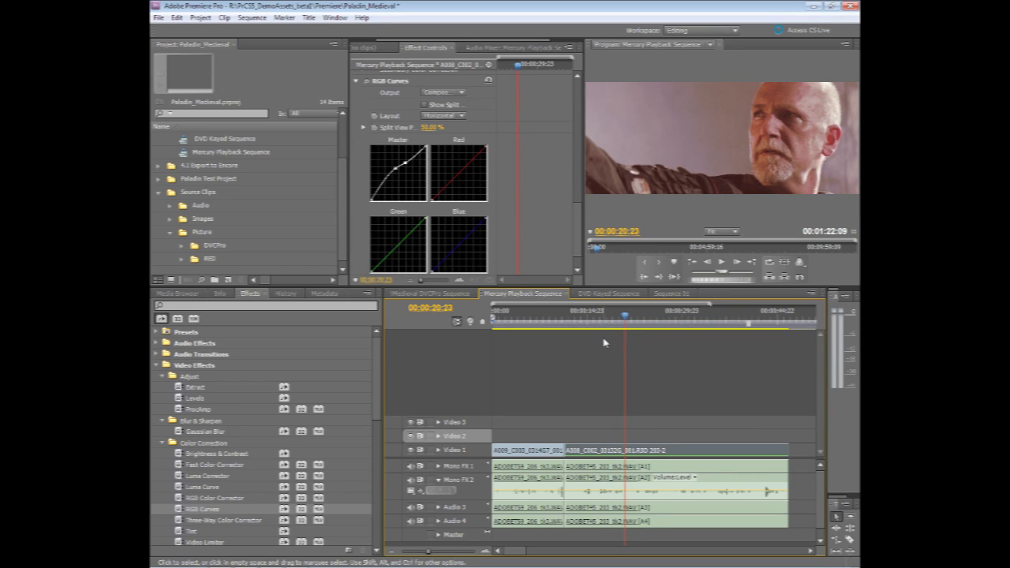
pyautogui.moveTo(681, 323)
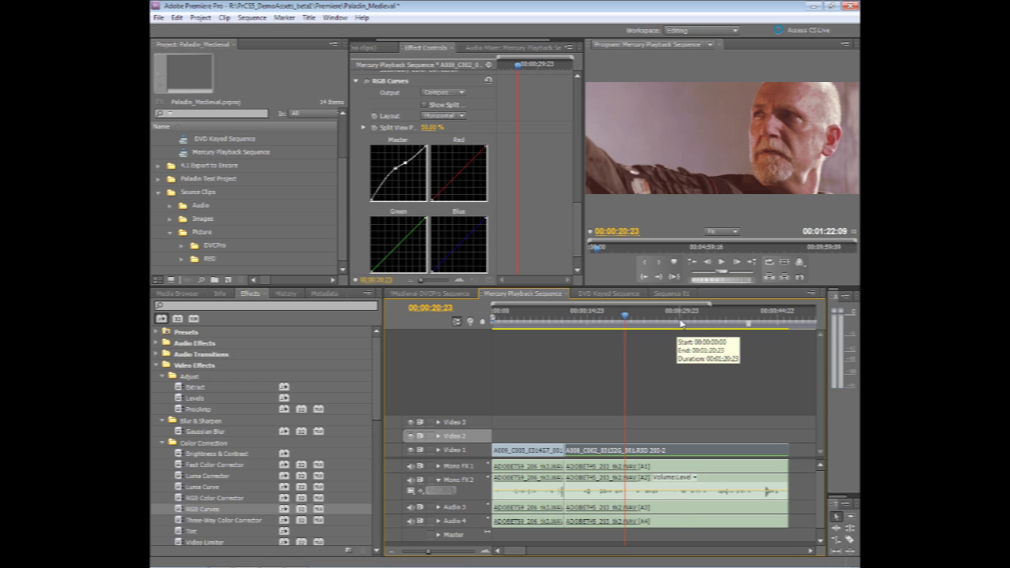